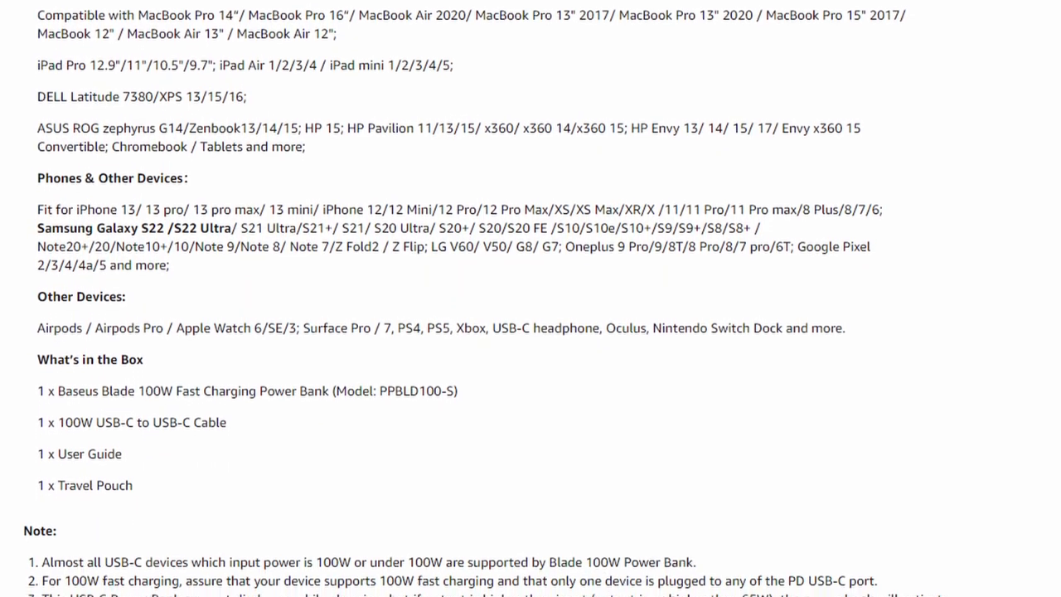
scroll("down", 3)
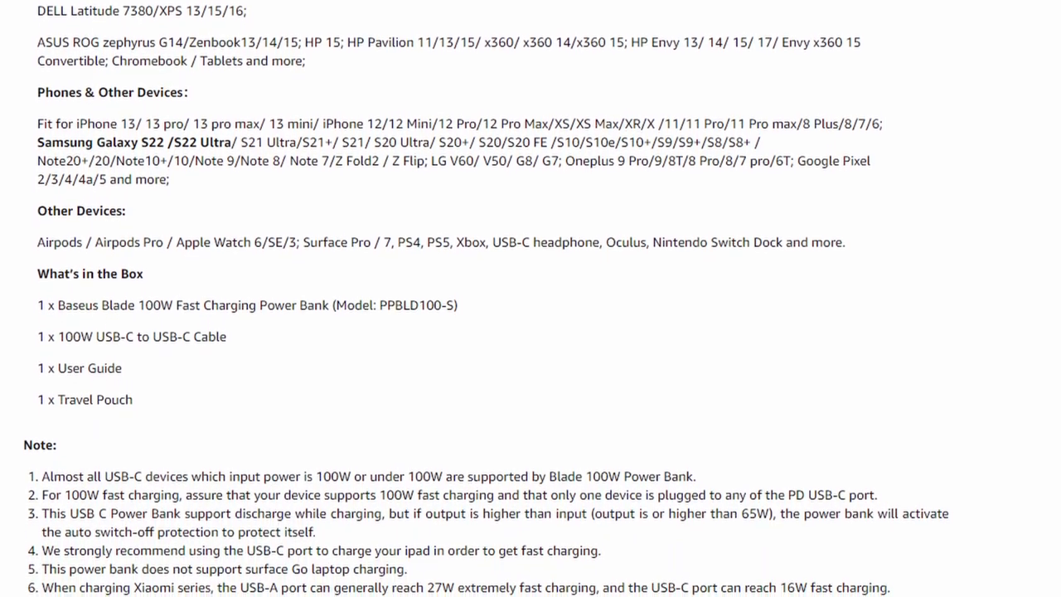
scroll("down", 3)
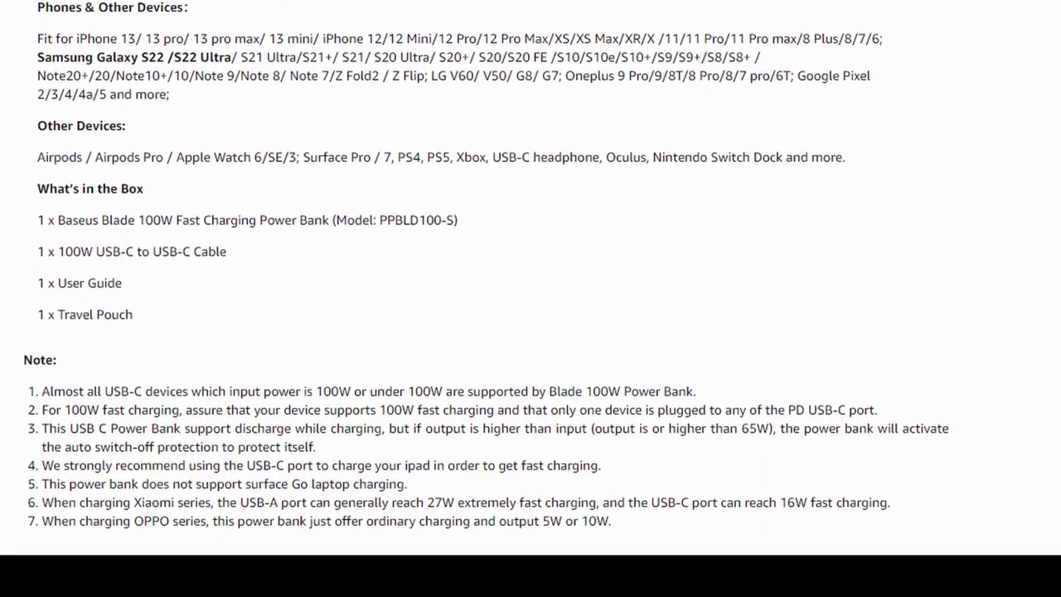
scroll("down", 3)
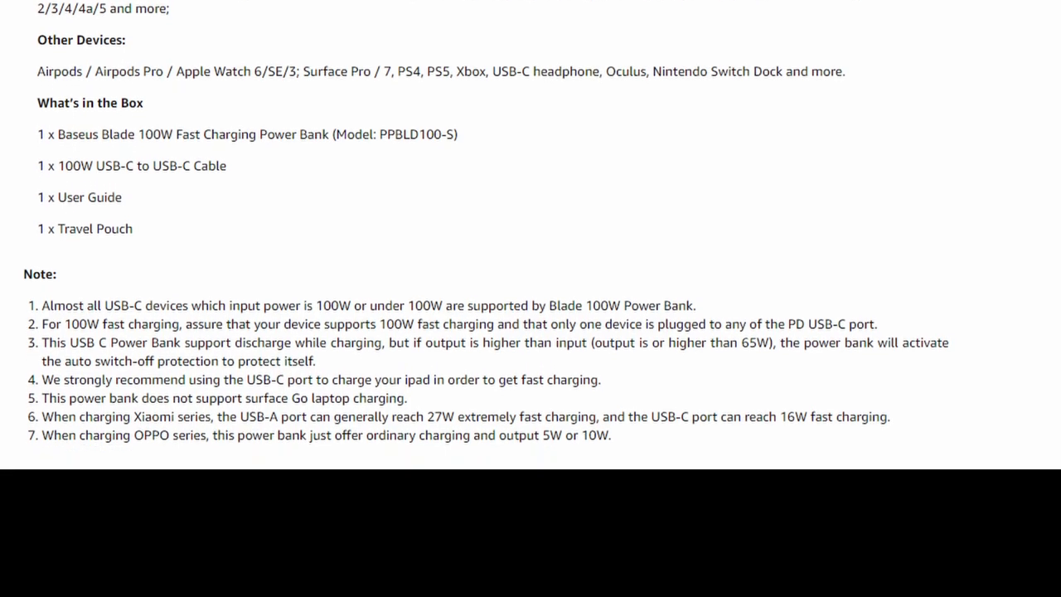
scroll("up", 3)
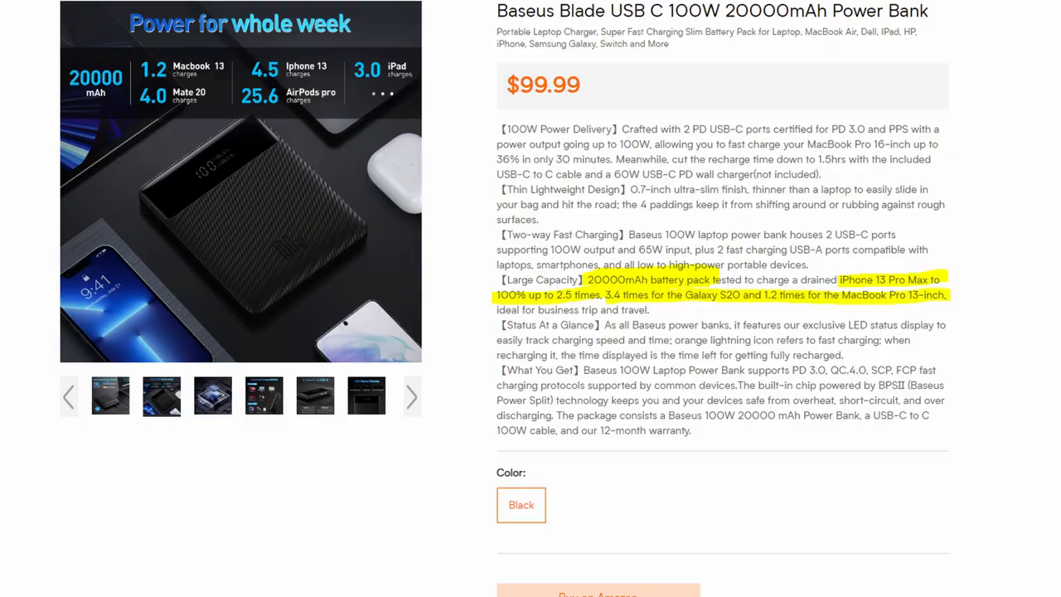